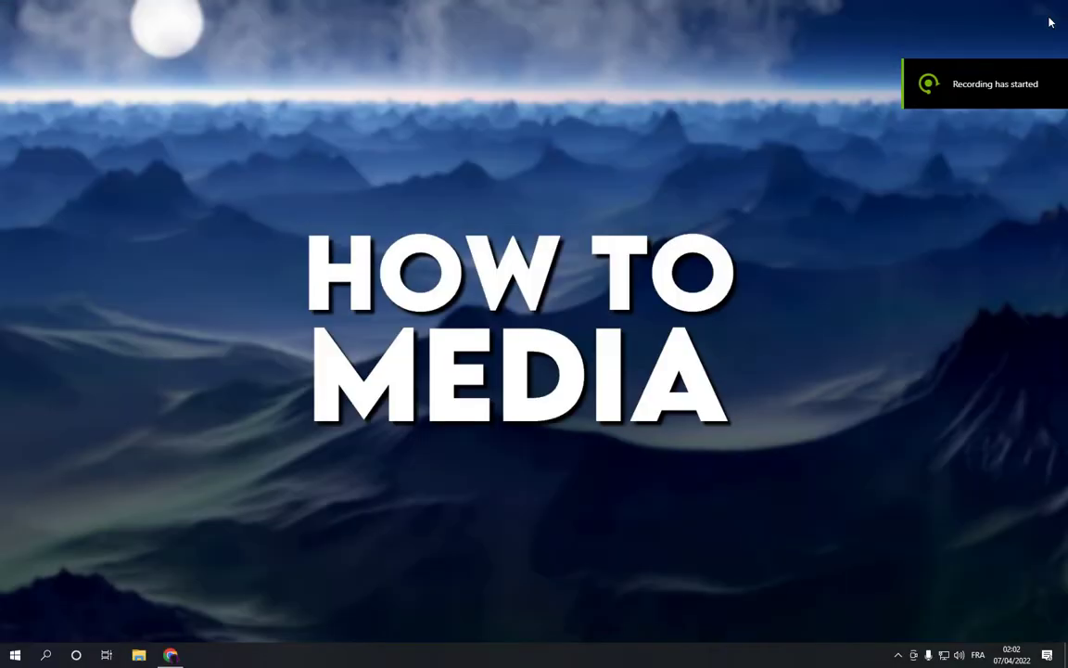
mouse_move(777, 187)
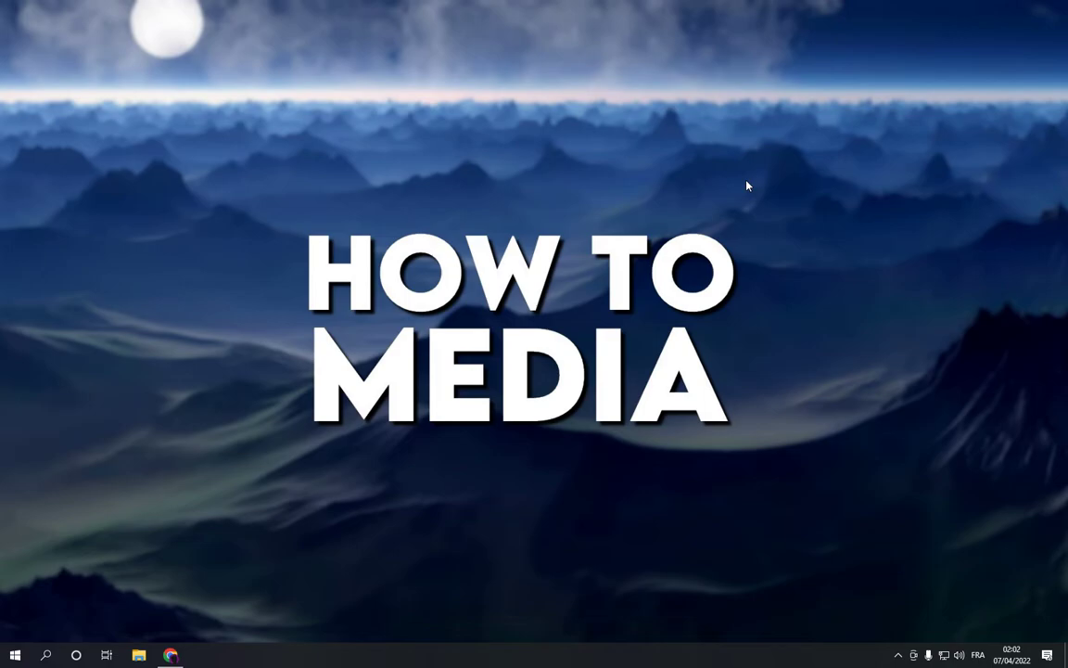
mouse_move(455, 198)
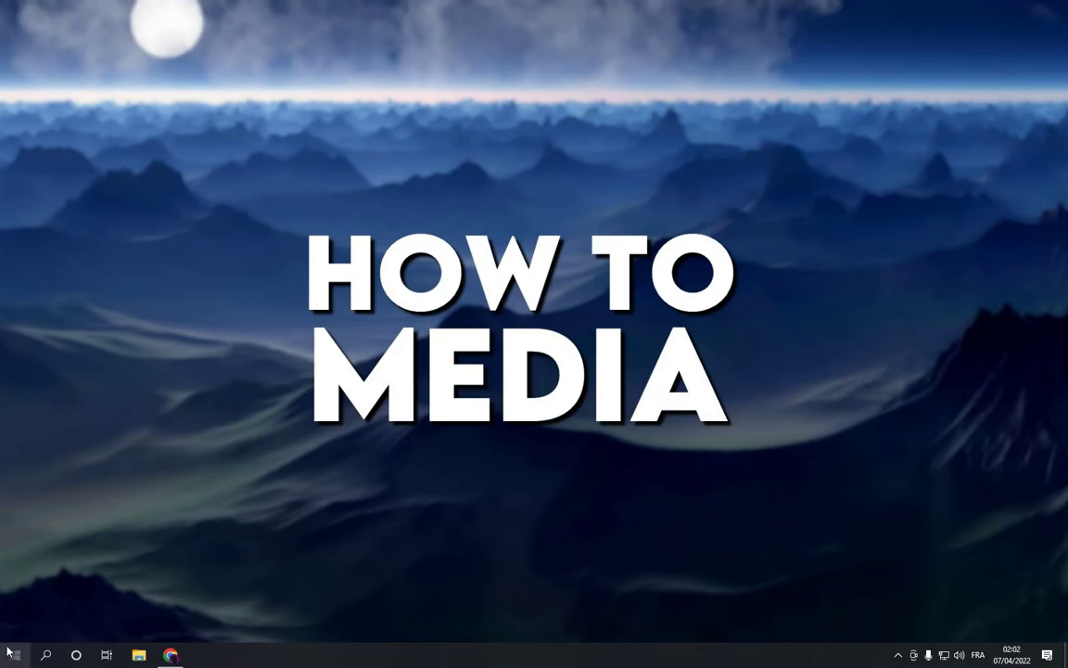
- Launch Windows Settings from the Start menu and enter the System category
click(11, 654)
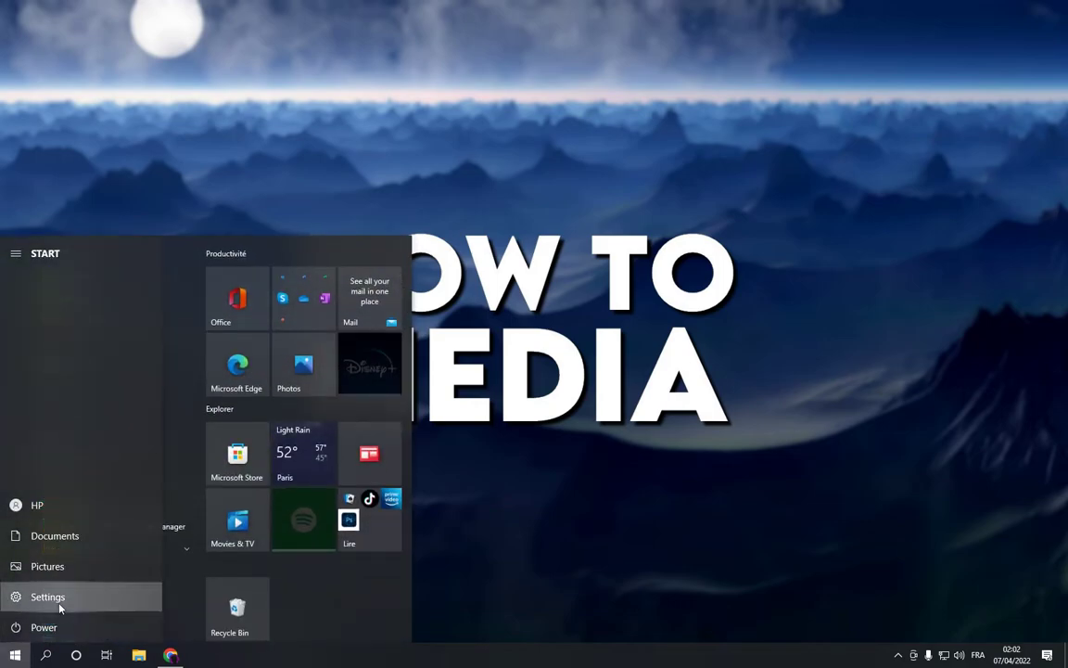
click(48, 597)
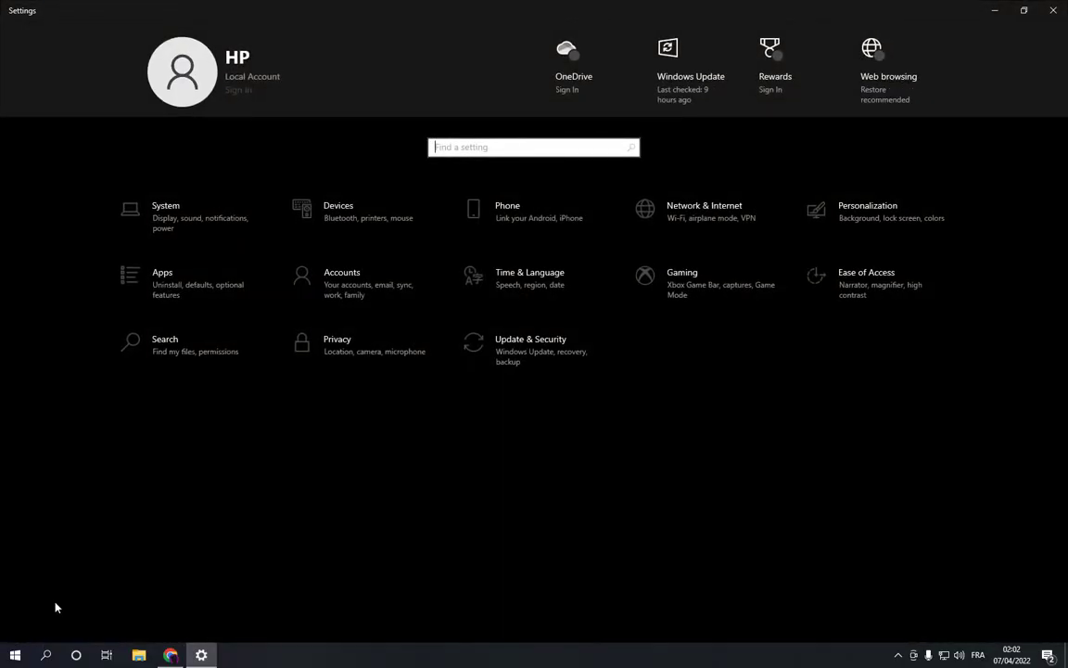
mouse_move(230, 252)
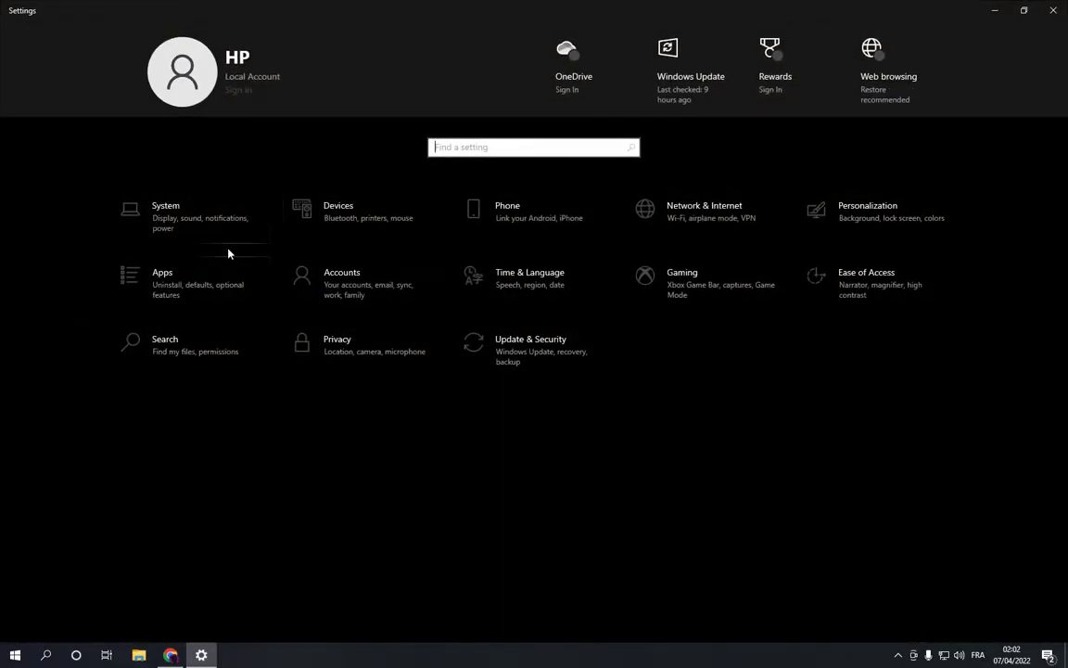
click(165, 213)
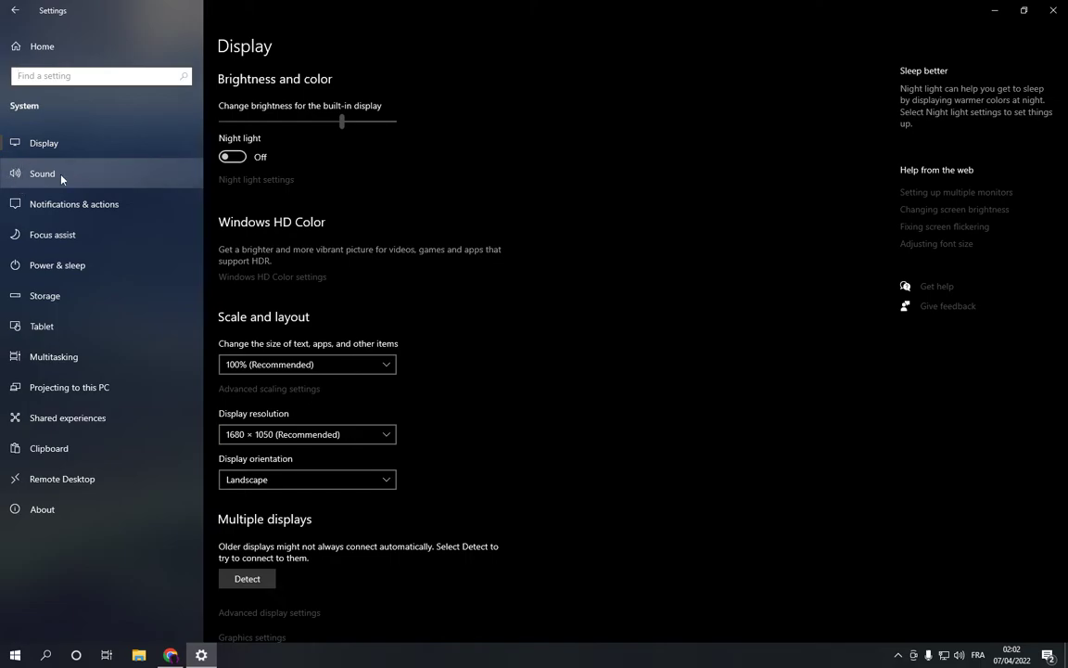
mouse_move(43, 174)
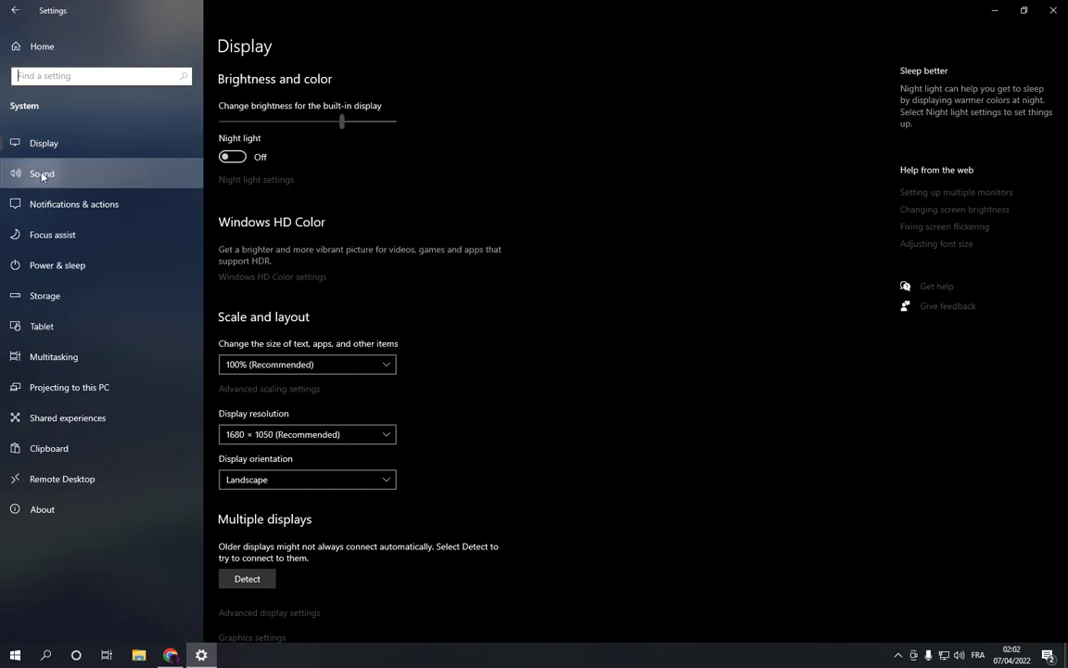
- On the Sound page, set the output device to Haut-parleurs (2- USB Audio Device)
click(41, 174)
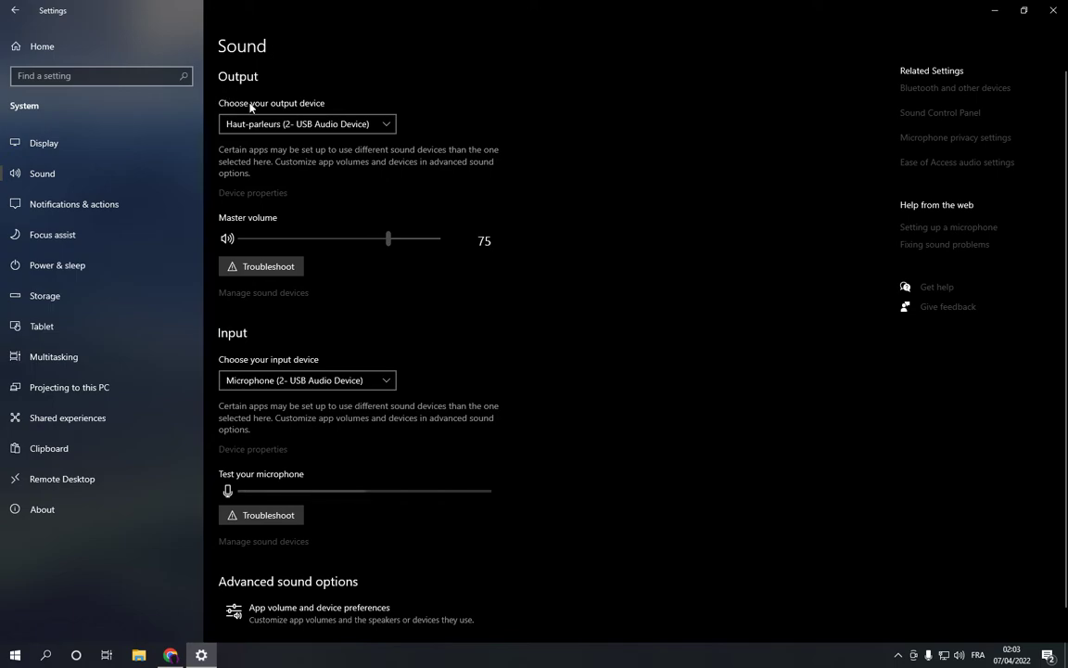
click(306, 122)
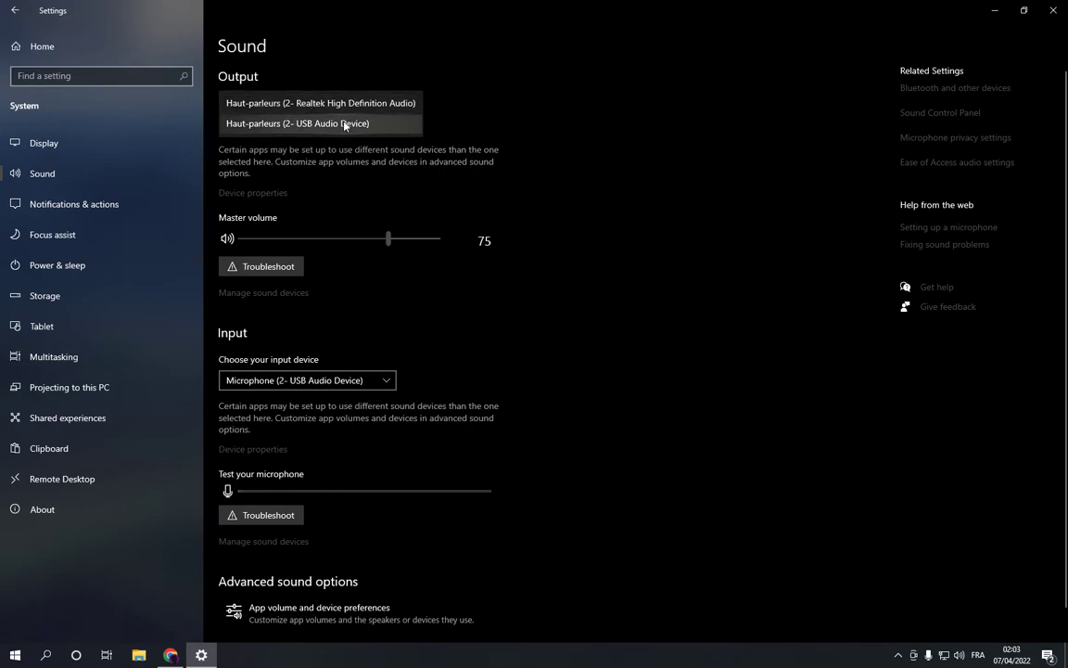
click(296, 122)
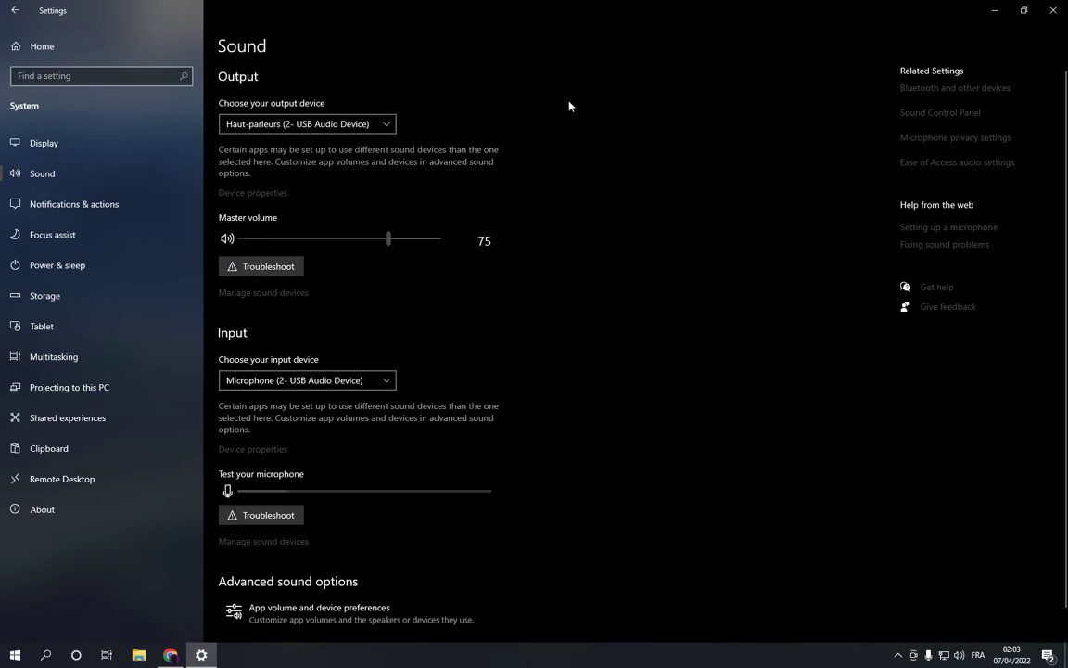